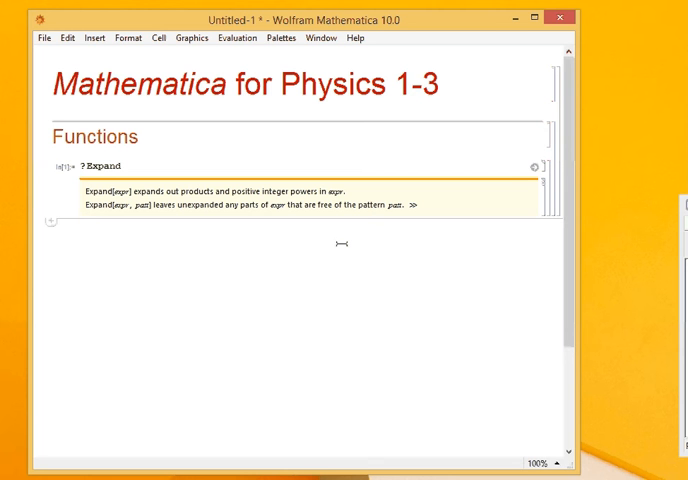
Evaluate Expand[(x + y)^2] to get x^2 + 2 x y + y^2
{"action": "type", "text": "E"}
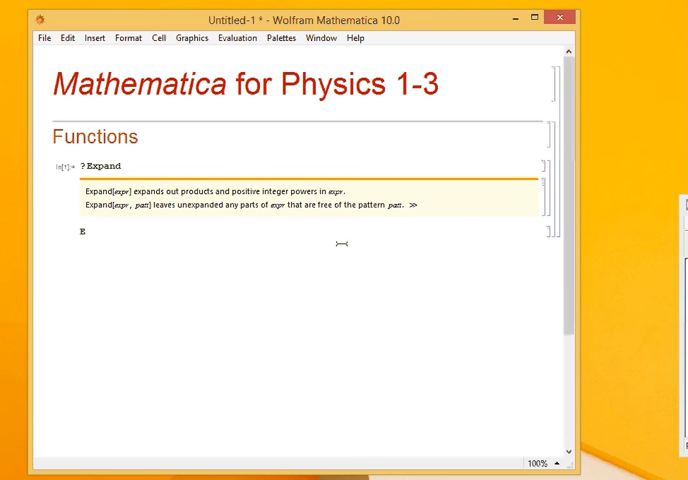
{"action": "type", "text": "xpand[(x + y"}
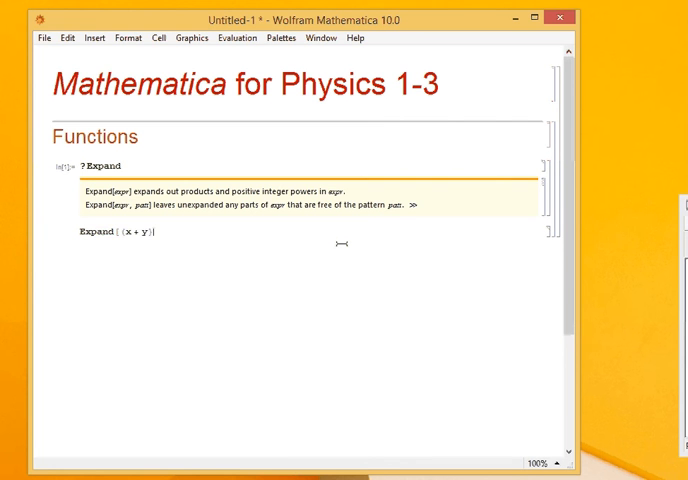
{"action": "type", "text": "^2]"}
{"action": "type", "text": "f[x"}
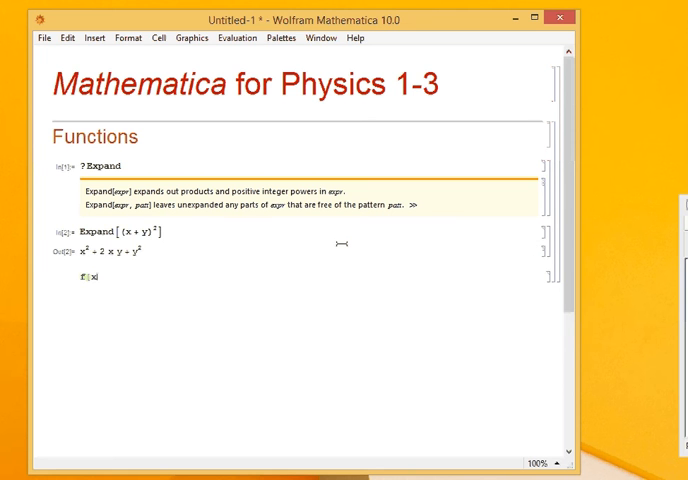
Define f[x_] = Expand[x^2], evaluate f[y] and f[x + y], then select Expand in f's definition
{"action": "type", "text": "_]"}
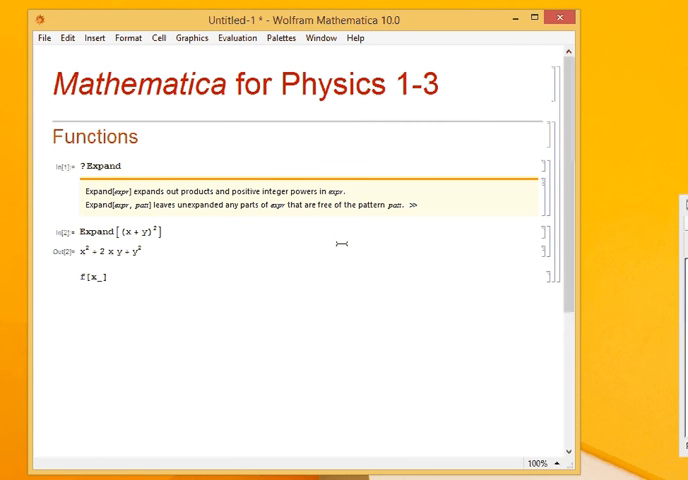
{"action": "type", "text": "= Expand["}
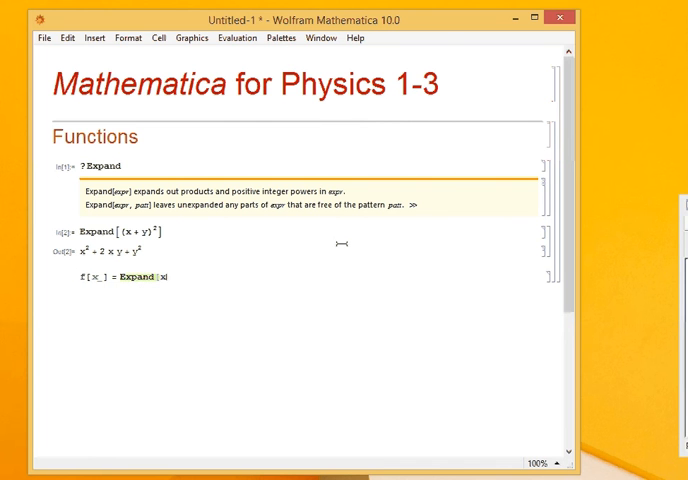
{"action": "type", "text": "x^2]"}
{"action": "type", "text": "f["}
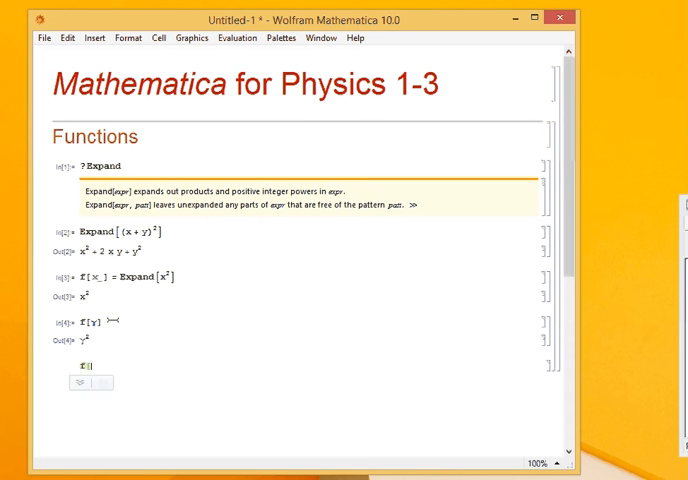
{"action": "type", "text": "x + y"}
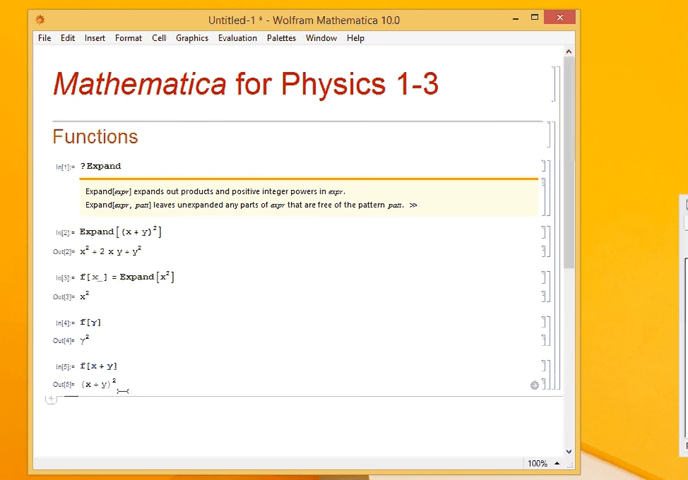
{"action": "double_click", "coordinate": [124, 276]}
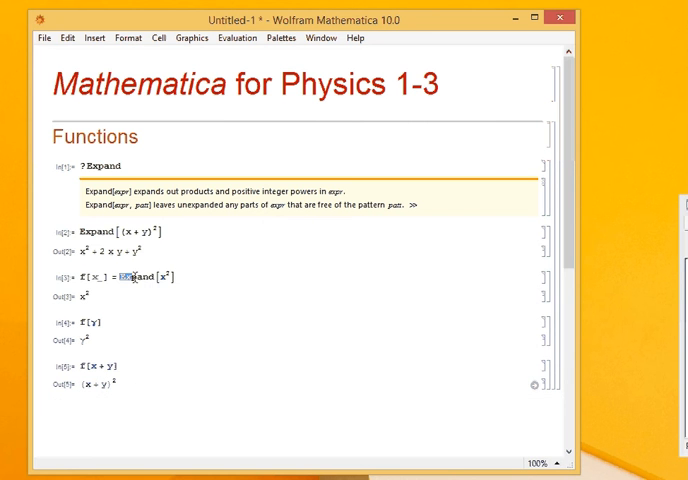
{"action": "double_click", "coordinate": [140, 276]}
{"action": "type", "text": "g[x_"}
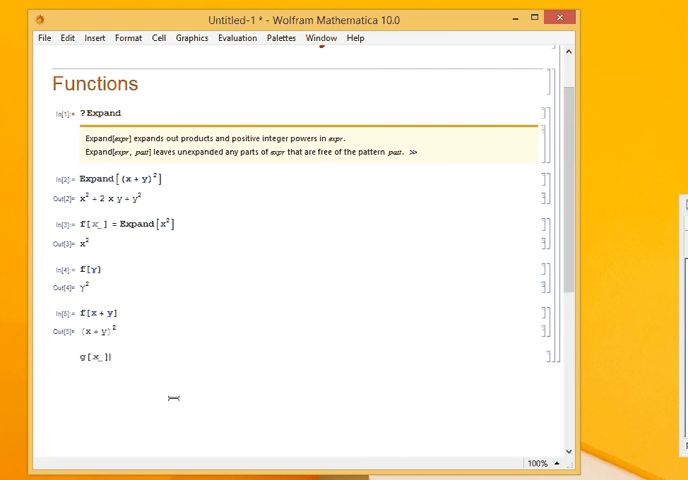
Define g[x_] := Expand[x^2] with delayed assignment and evaluate g[x + y] to x^2 + 2 x y + y^2
{"action": "type", "text": ":= Expand"}
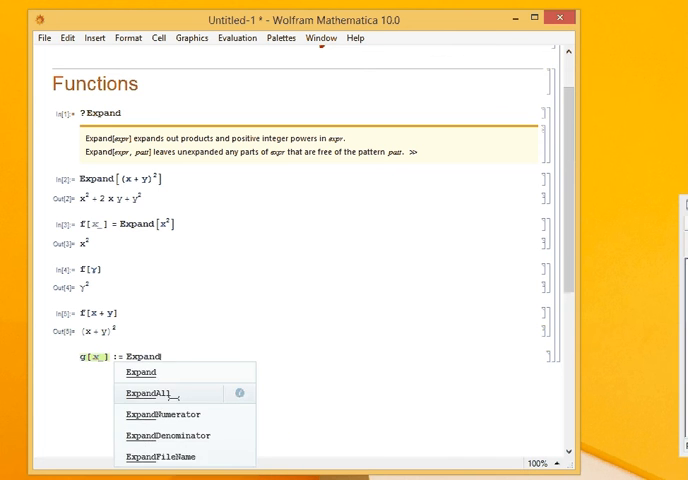
{"action": "key", "text": "Escape"}
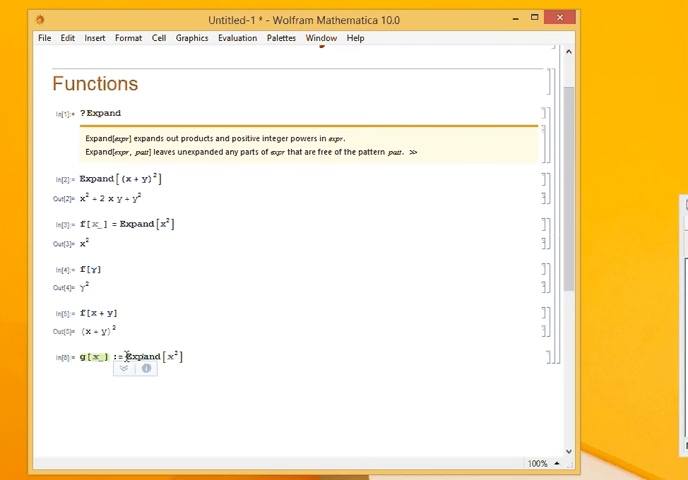
{"action": "double_click", "coordinate": [136, 356]}
{"action": "type", "text": "g[x + y]"}
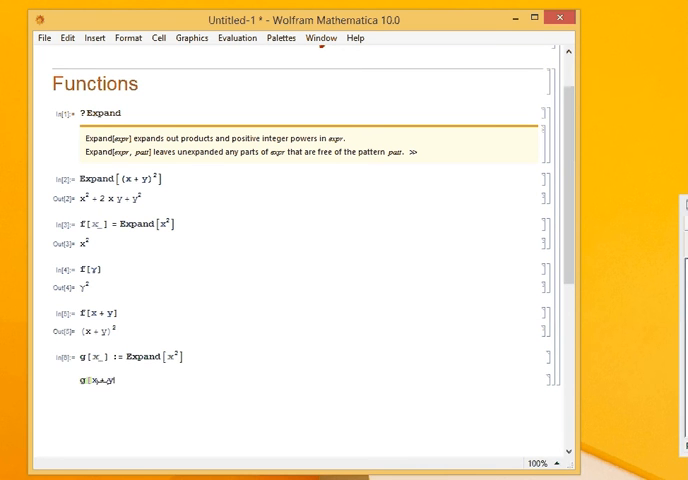
{"action": "key", "text": "shift+enter"}
{"action": "type", "text": "fib"}
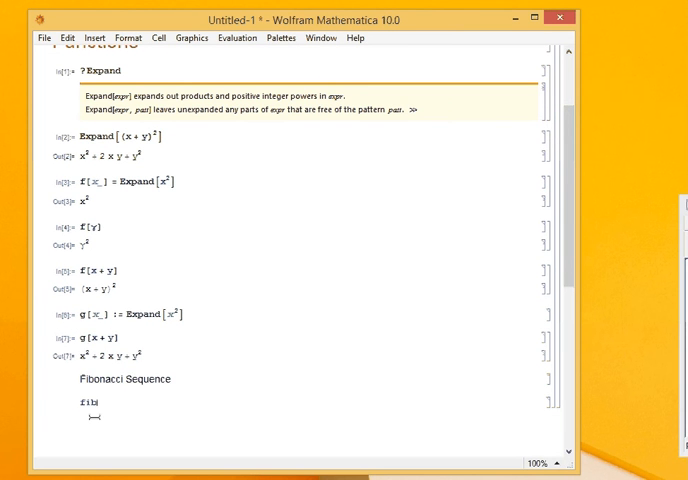
Enter the recursive definition fib[n_] := fib[n-1] + fib[n-2] under a Fibonacci Sequence heading
{"action": "type", "text": "[n"}
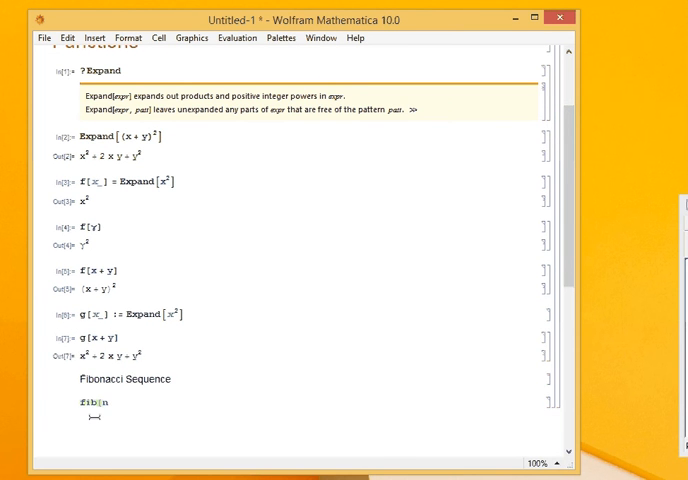
{"action": "type", "text": "_]"}
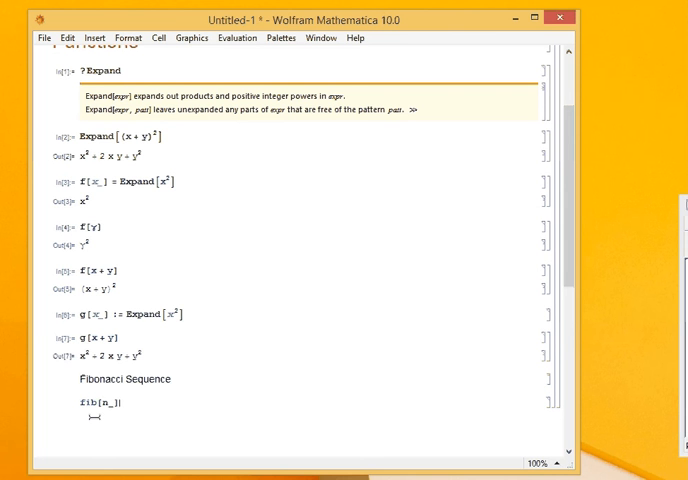
{"action": "type", "text": "="}
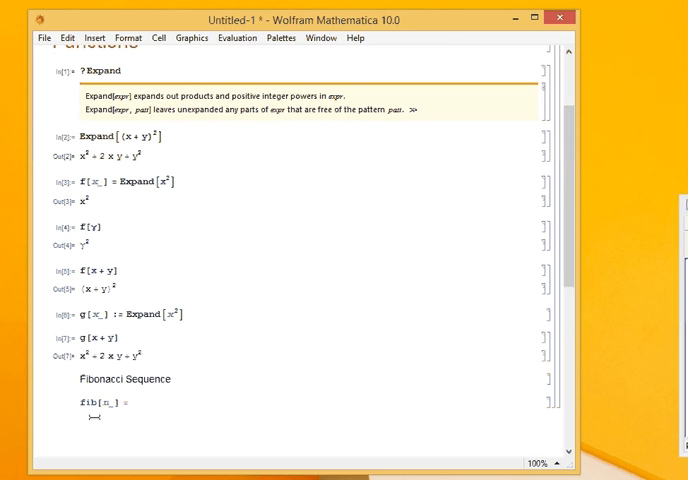
{"action": "type", "text": "="}
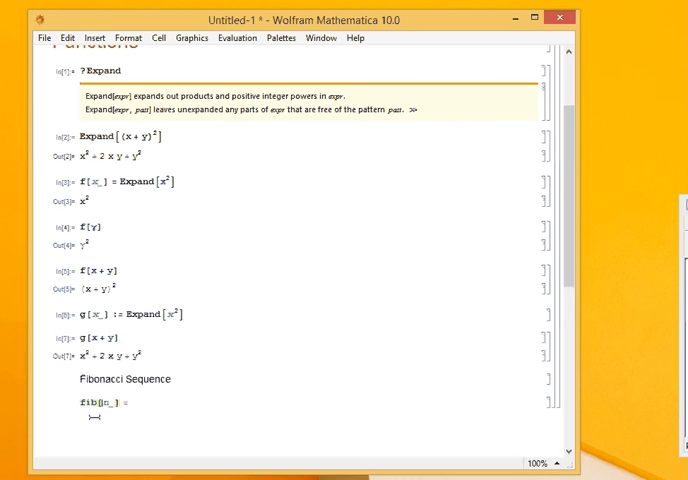
{"action": "type", "text": ":"}
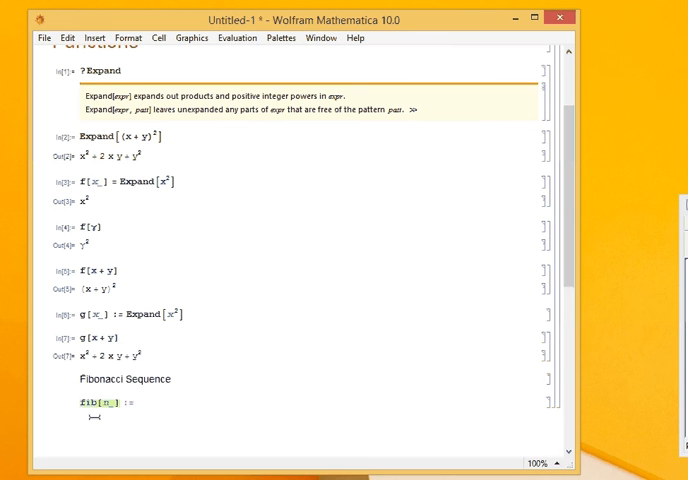
{"action": "type", "text": "fib[n - 1"}
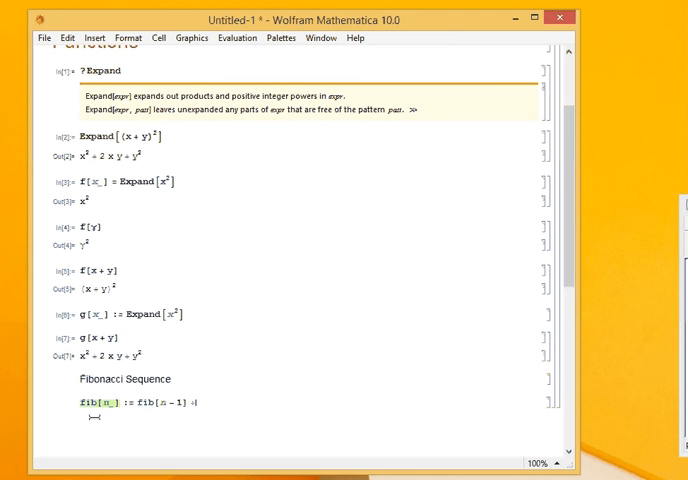
{"action": "type", "text": "+ fib[n"}
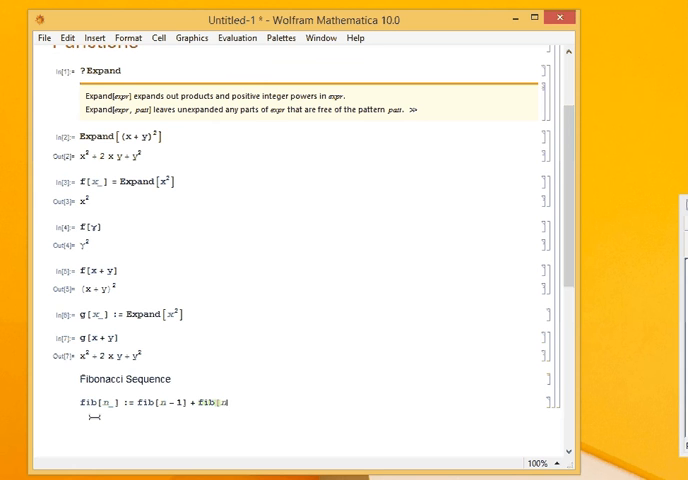
{"action": "type", "text": "-2]"}
{"action": "type", "text": "fib[0] := 1"}
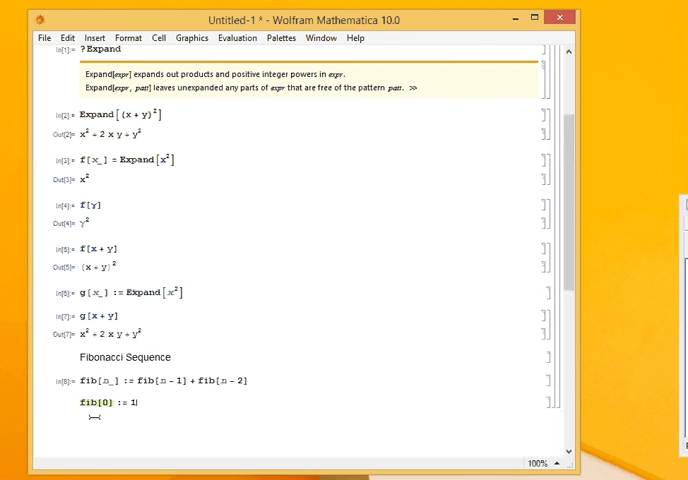
Define the base case fib[1] := 1 and evaluate a fib call returning 514229
{"action": "type", "text": "fib[28"}
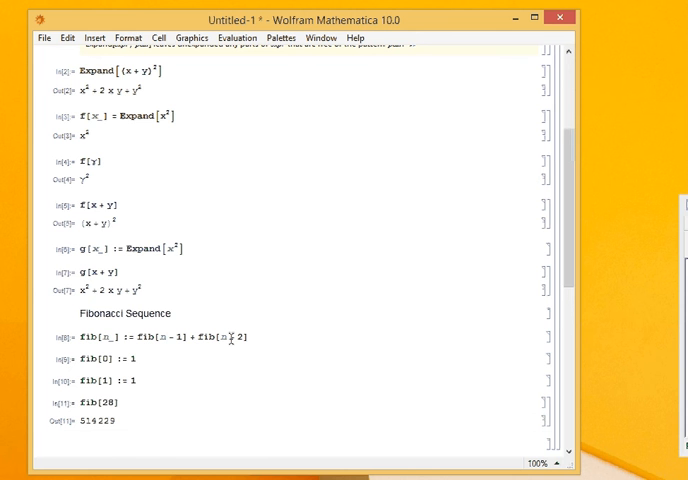
Add a Fibonacci Efficient heading with the memoizing definition fib[n_] := fib[n] = fib[n-1] + fib[n-2]
{"action": "type", "text": "Fibb"}
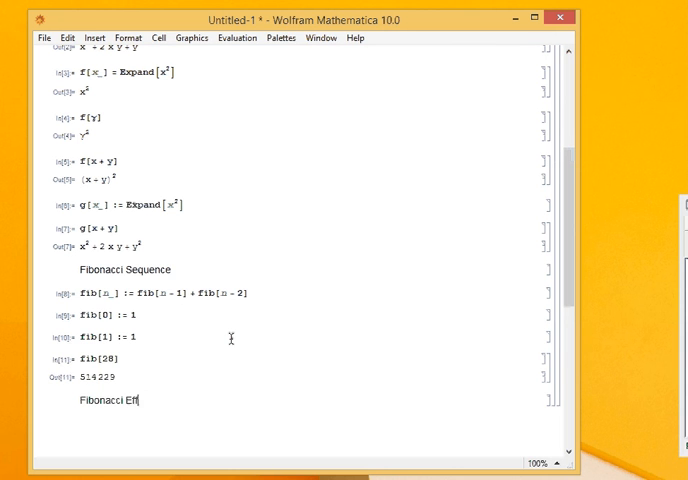
{"action": "type", "text": "icient"}
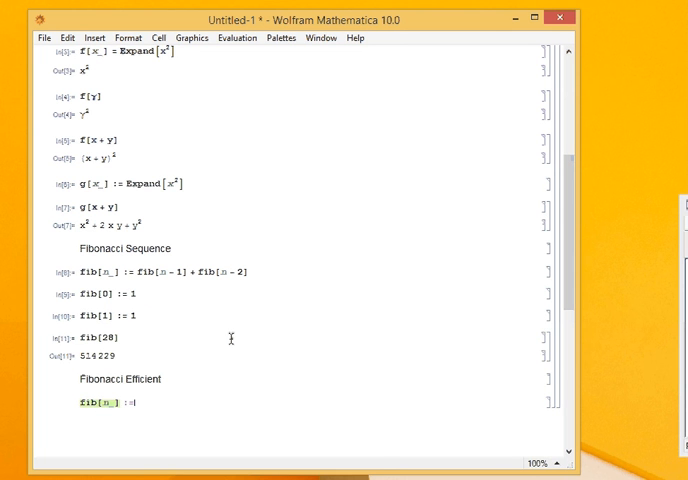
{"action": "type", "text": "fib[n] ="}
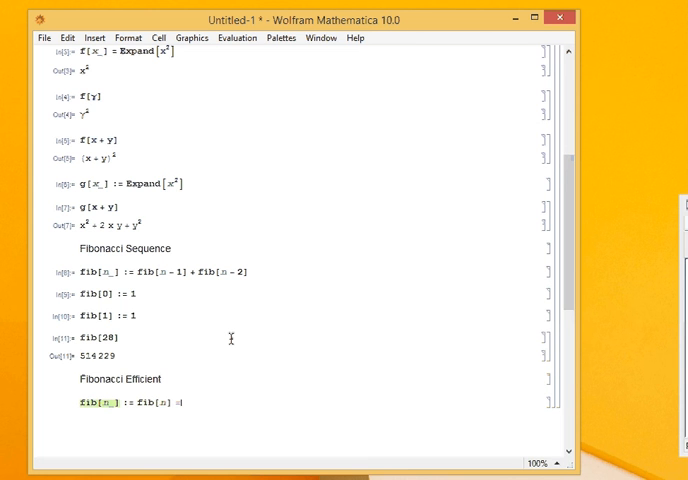
{"action": "type", "text": "fib[n - 1] + fib[n - 2"}
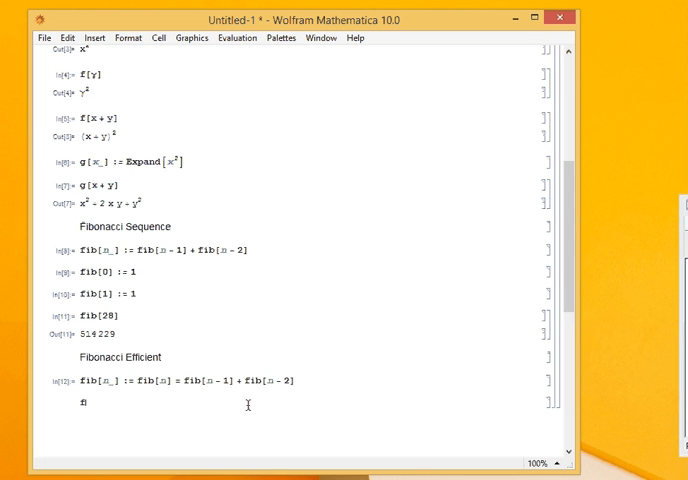
{"action": "type", "text": "b[30"}
{"action": "type", "text": "fib[50]"}
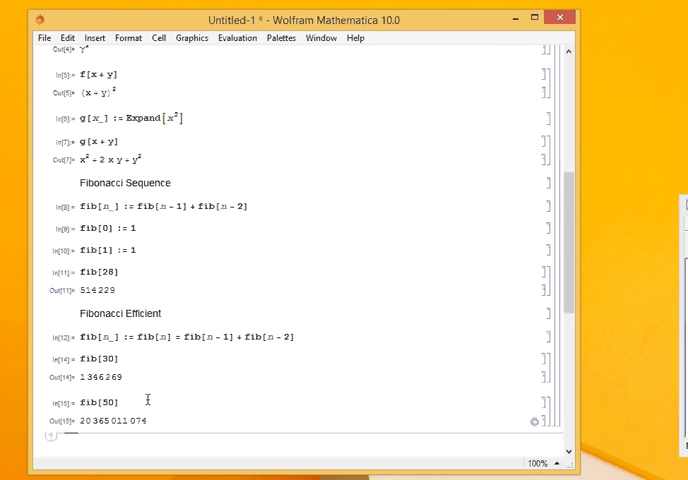
{"action": "double_click", "coordinate": [148, 336]}
{"action": "type", "text": "Step"}
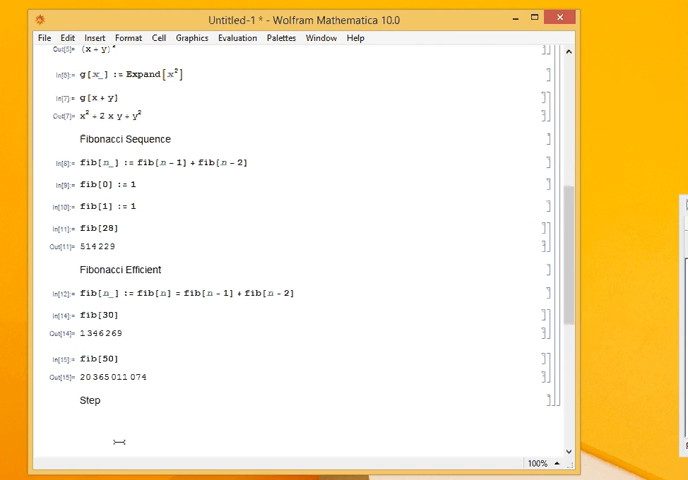
Add a Step Function heading and define Stepf[x_] := 0; Stepf[x_] := 1 /; (x > 0)
{"action": "type", "text": "Fucnti"}
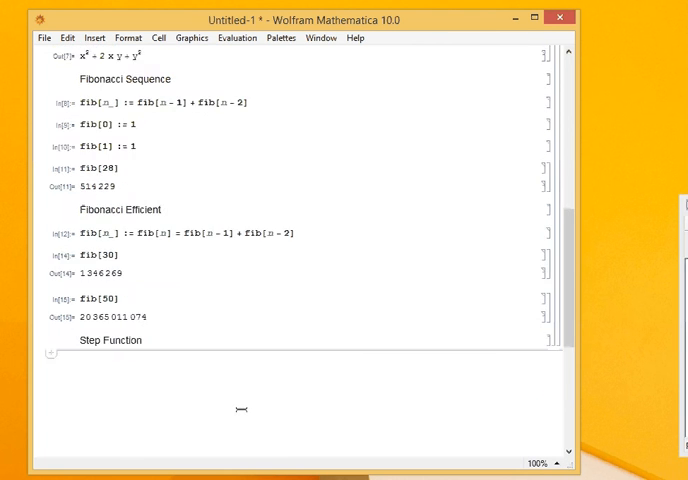
{"action": "scroll", "scroll_direction": "down", "scroll_amount": 3}
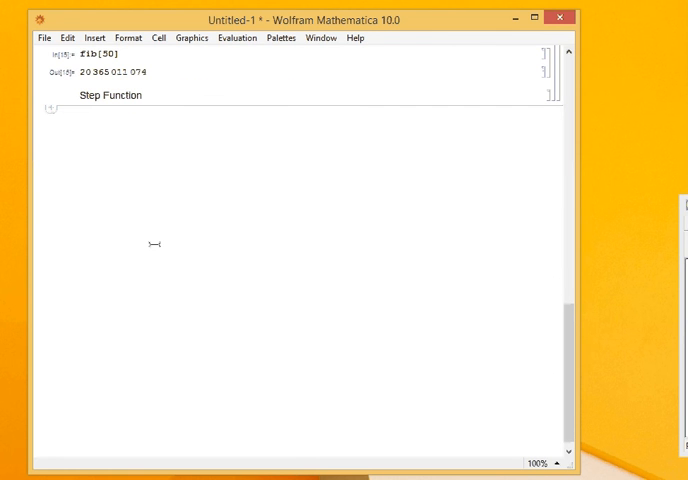
{"action": "type", "text": "Stepf[x -"}
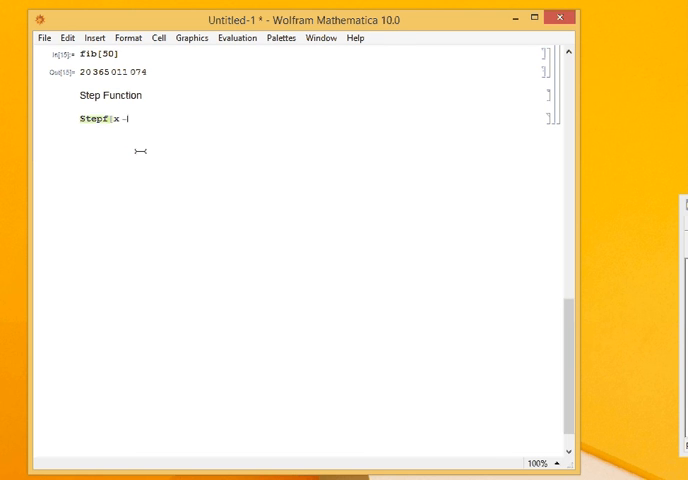
{"action": "type", "text": "_]"}
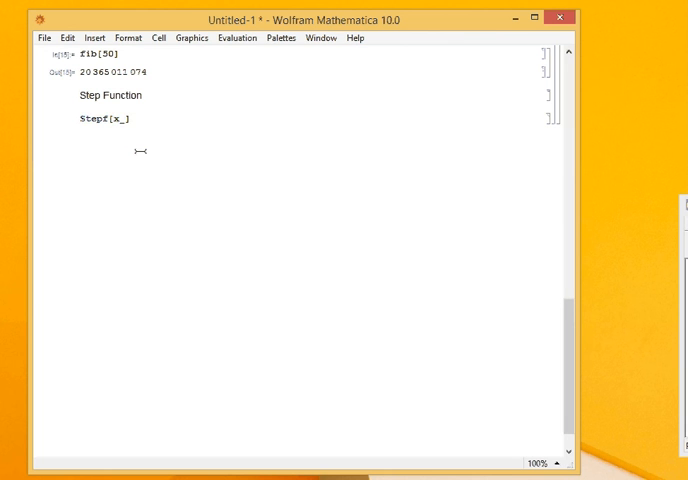
{"action": "type", "text": ":= 0;"}
{"action": "type", "text": "Stepf"}
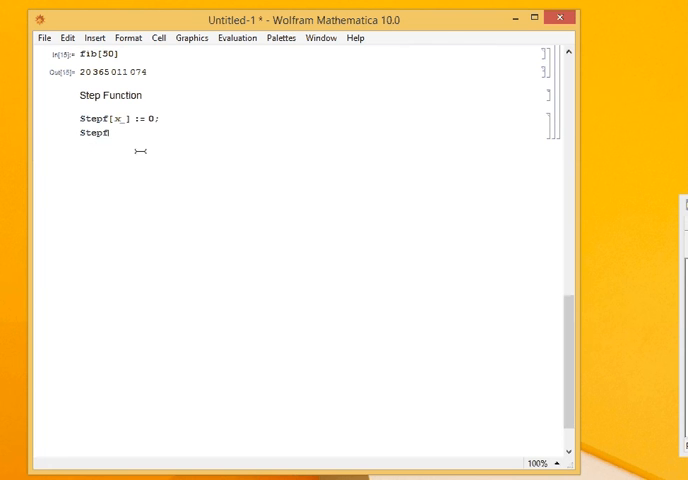
{"action": "type", "text": "[x_] :"}
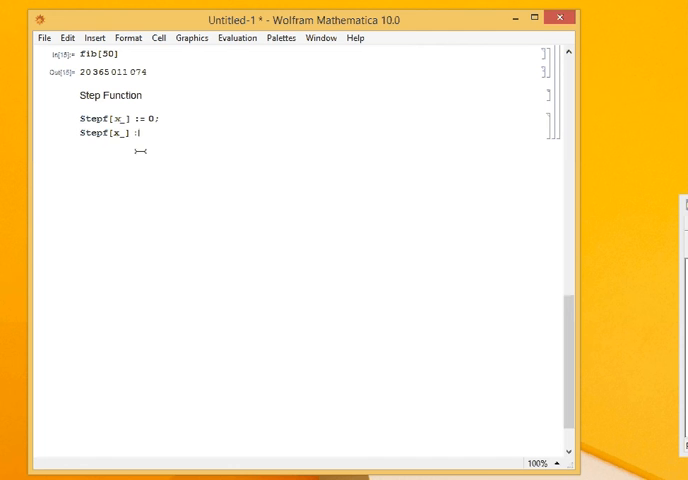
{"action": "type", "text": "1 /"}
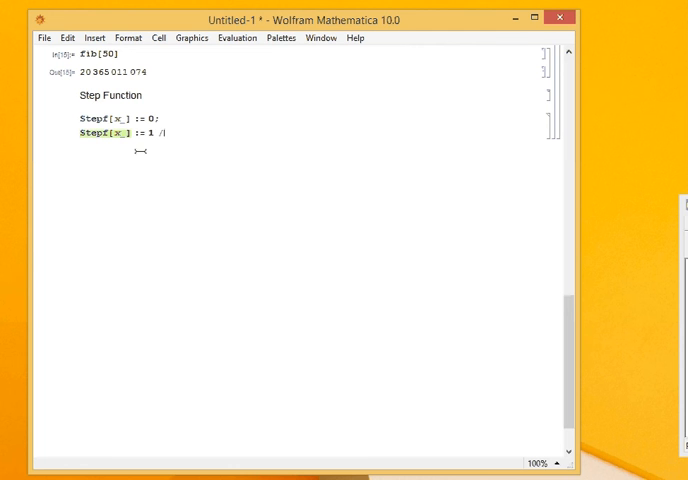
{"action": "type", "text": ";"}
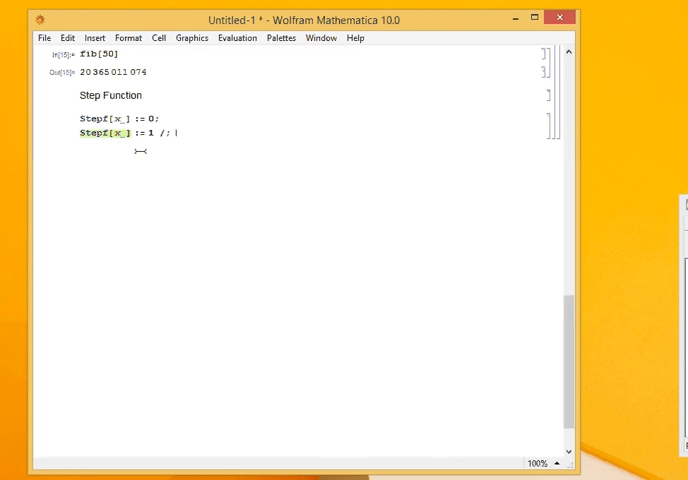
{"action": "type", "text": "(x > 0"}
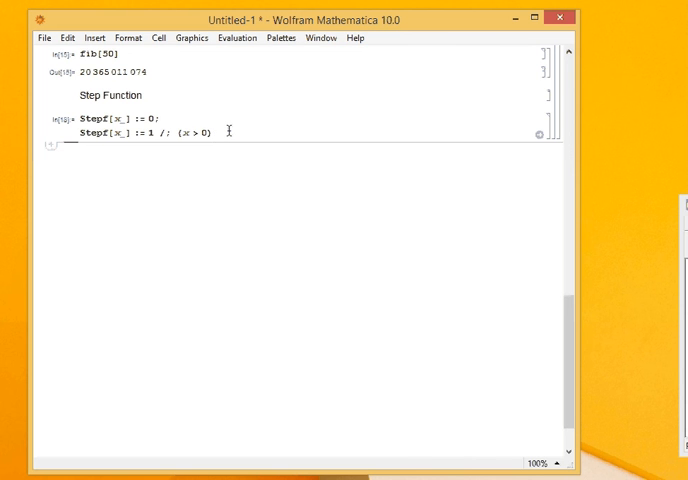
Plot Stepf[x] over {x, -1, 1}, showing the jump from 0 to 1 at x = 0
{"action": "type", "text": "Plot["}
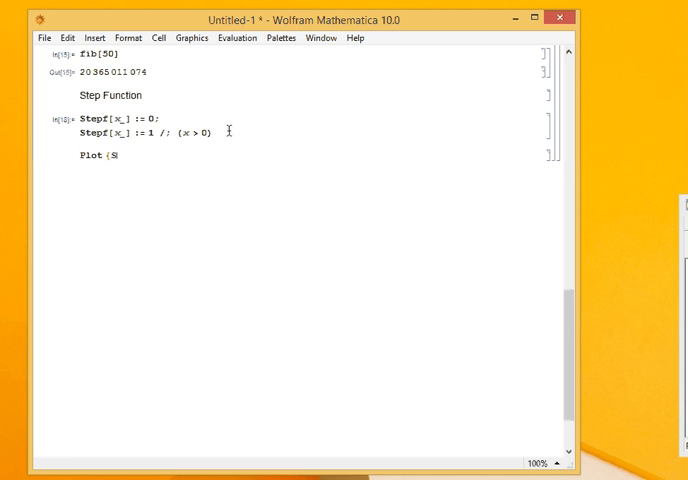
{"action": "type", "text": "Stepf[x], {x, -1,"}
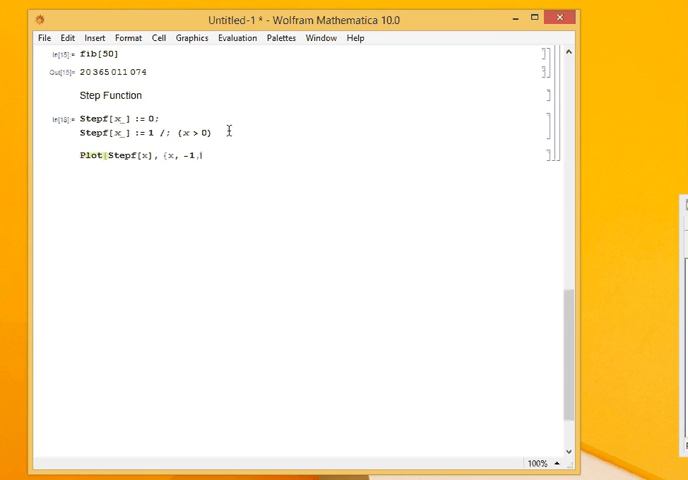
{"action": "type", "text": "1}]"}
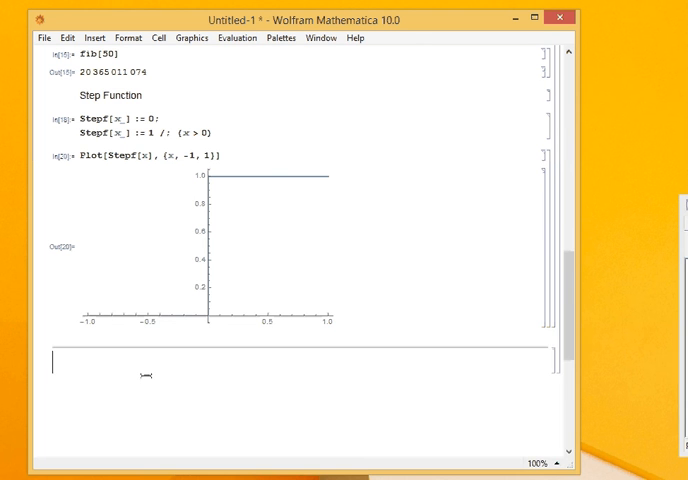
Add a Matching Patterns heading and evaluate a first blank-pattern example
{"action": "type", "text": "Matching Pa"}
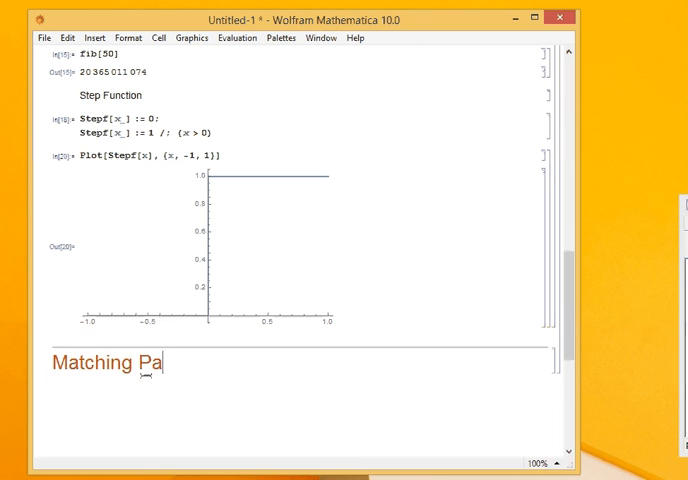
{"action": "type", "text": "tterns"}
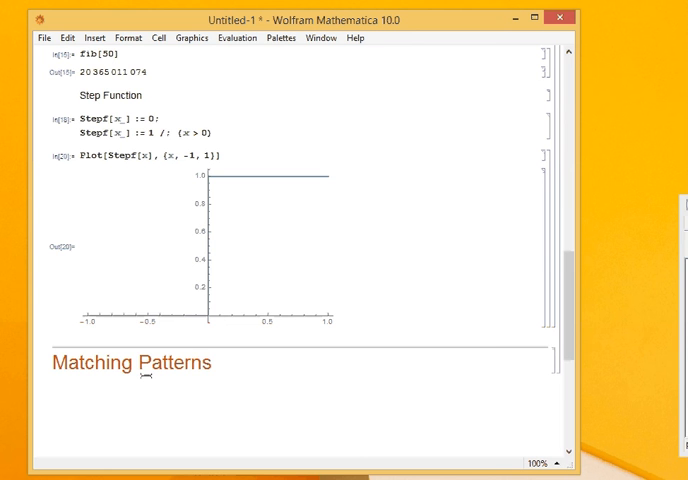
{"action": "scroll", "scroll_direction": "down", "scroll_amount": 3}
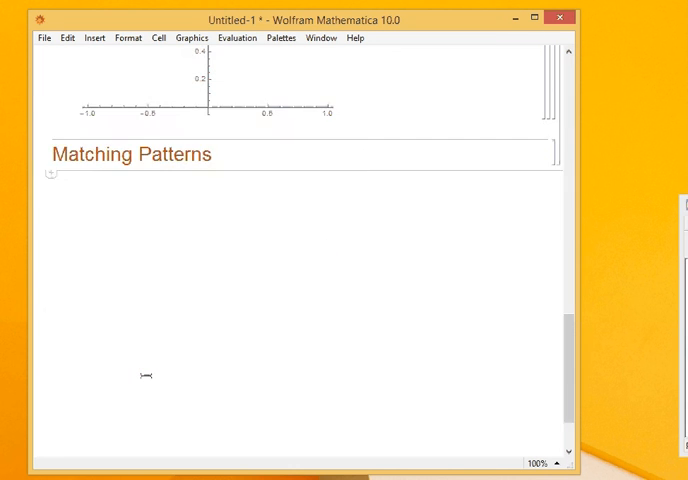
{"action": "scroll", "scroll_direction": "up", "scroll_amount": 3}
{"action": "type", "text": "g[_"}
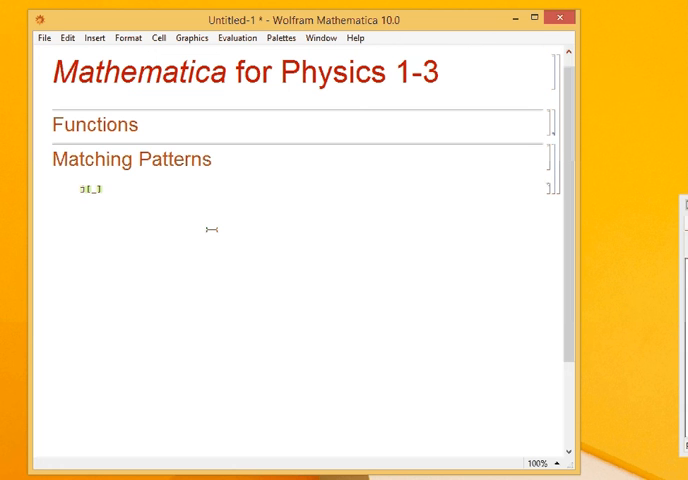
{"action": "type", "text": "0"}
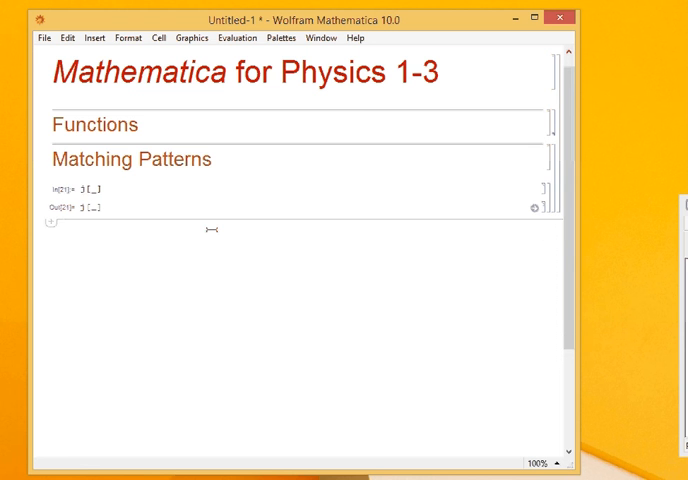
Show the ?MatchQ usage summary and begin a MatchQ test on j[5]
{"action": "type", "text": "?MatchQ"}
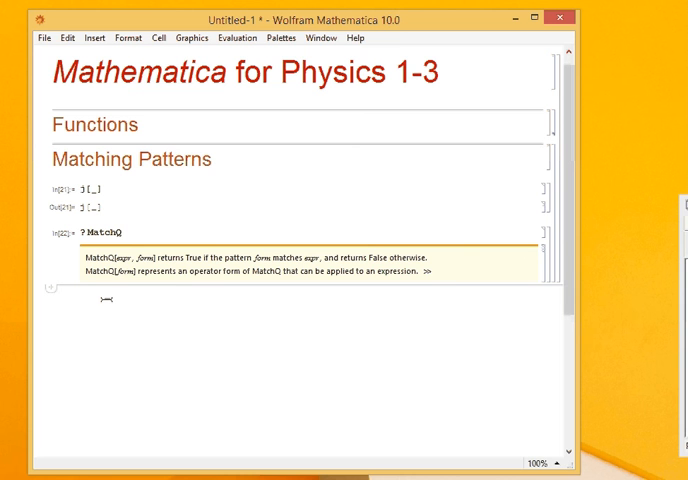
{"action": "type", "text": "MatchQ[j[5],"}
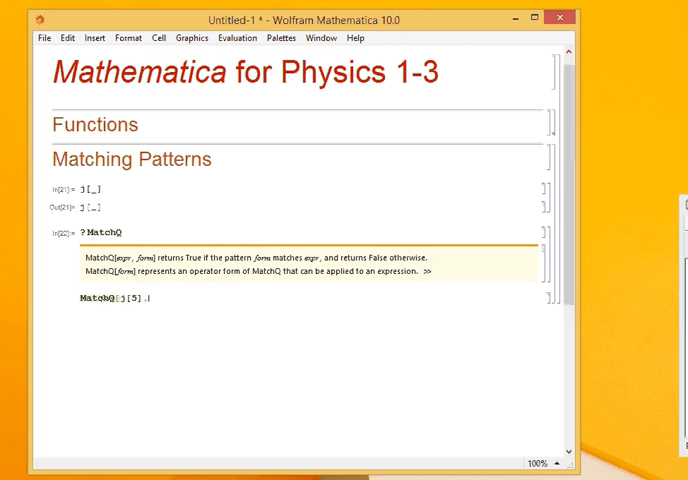
Evaluate MatchQ of j[5], h[5] and j[5, 3] against j[_] (True, False, False)
{"action": "type", "text": "j[_]]"}
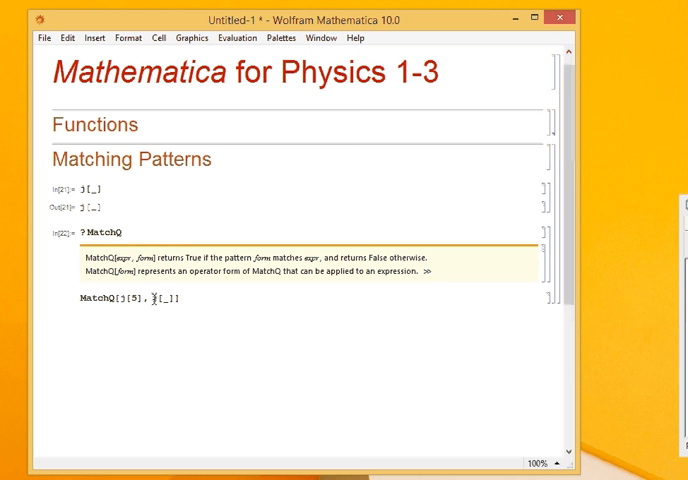
{"action": "double_click", "coordinate": [128, 298]}
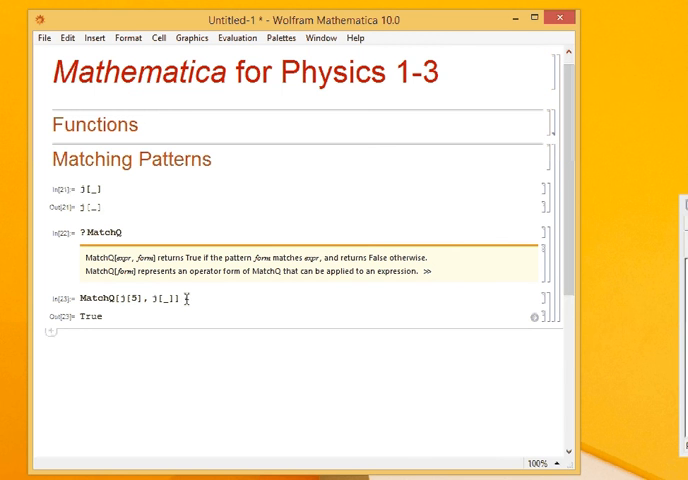
{"action": "double_click", "coordinate": [170, 298]}
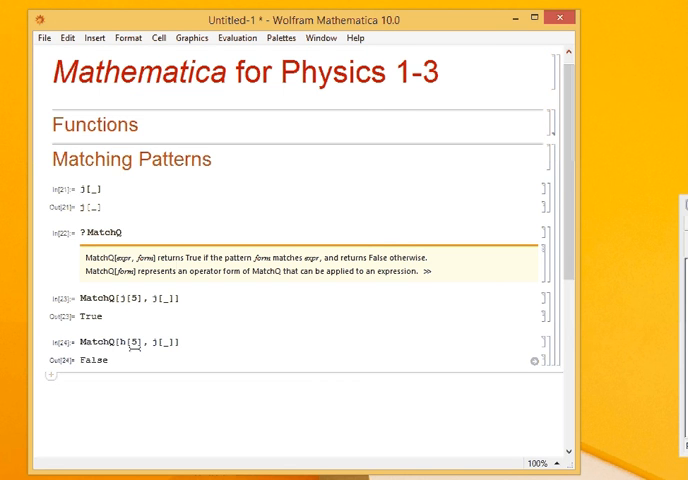
{"action": "type", "text": "MatchQ[j[5, 3], j[_"}
{"action": "type", "text": "_ ="}
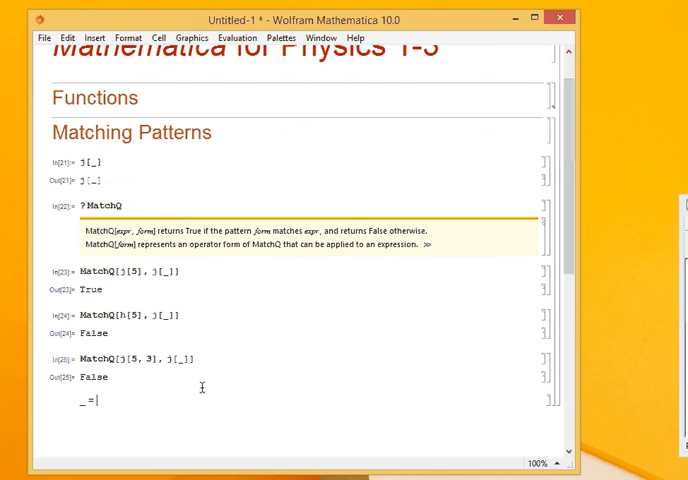
Note that _ means a single argument and __ double arguments
{"action": "type", "text": "Single SA"}
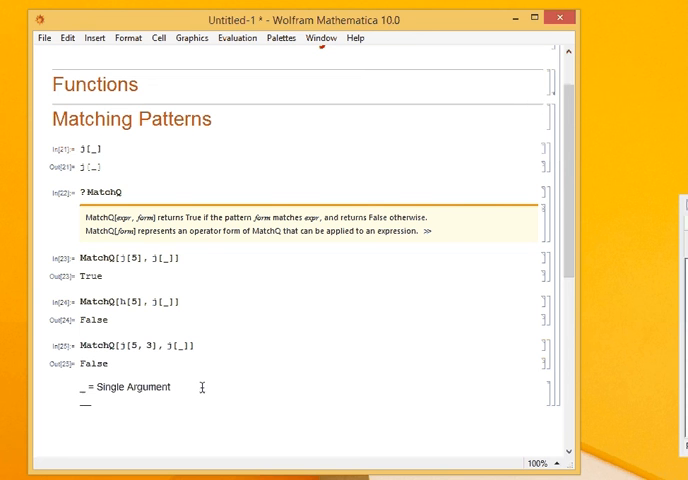
{"action": "type", "text": "__=Double A"}
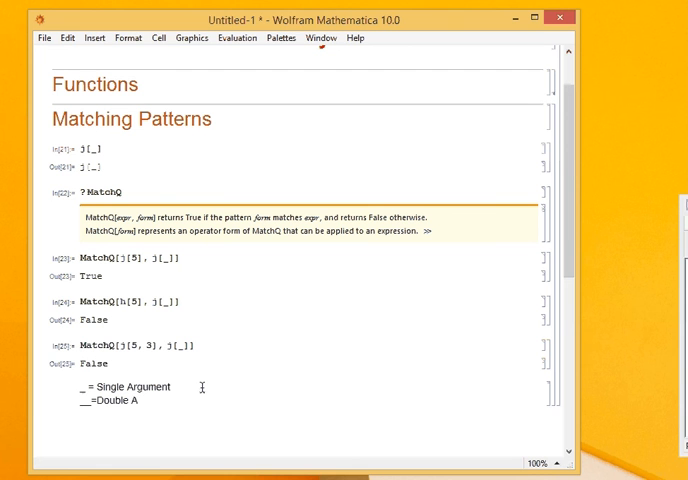
{"action": "type", "text": "rguments"}
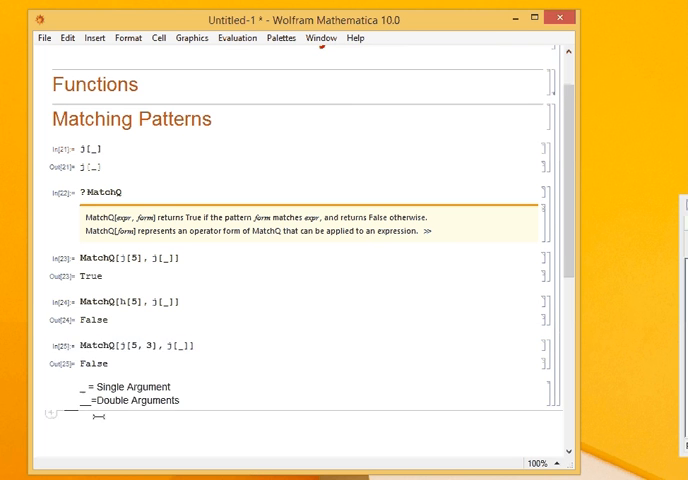
Evaluate MatchQ[j[5, 3], j[__]] to True and MatchQ[j[], j[__]] to False
{"action": "scroll", "scroll_direction": "down", "scroll_amount": 3}
{"action": "type", "text": "MatchQ[j[5, 3], j[__]]"}
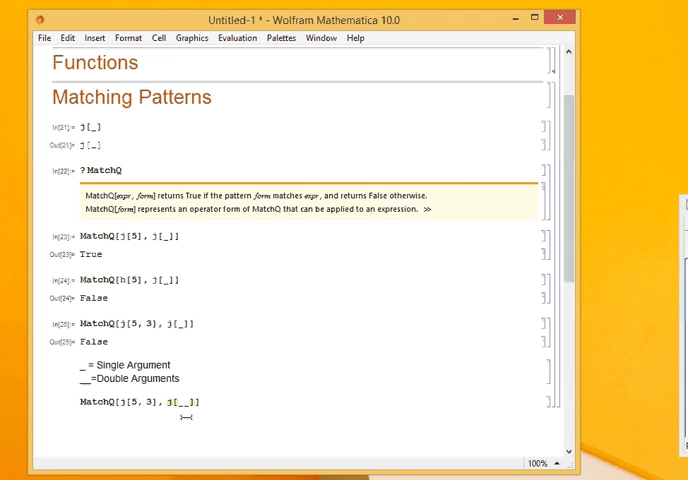
{"action": "key", "text": "shift+enter"}
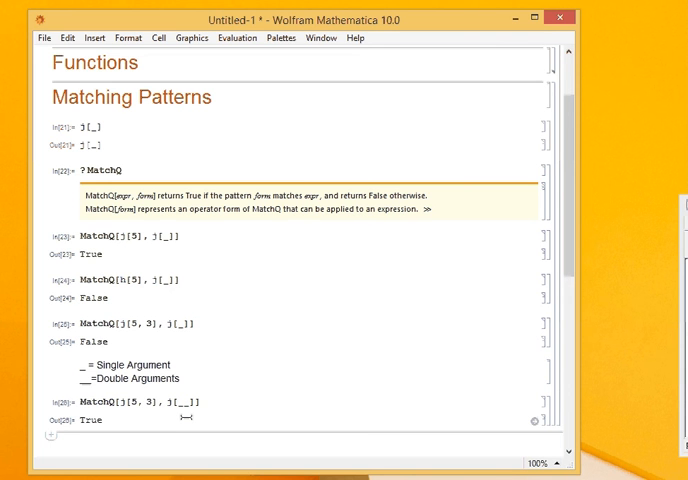
{"action": "scroll", "scroll_direction": "down", "scroll_amount": 3}
{"action": "type", "text": "___=Any A"}
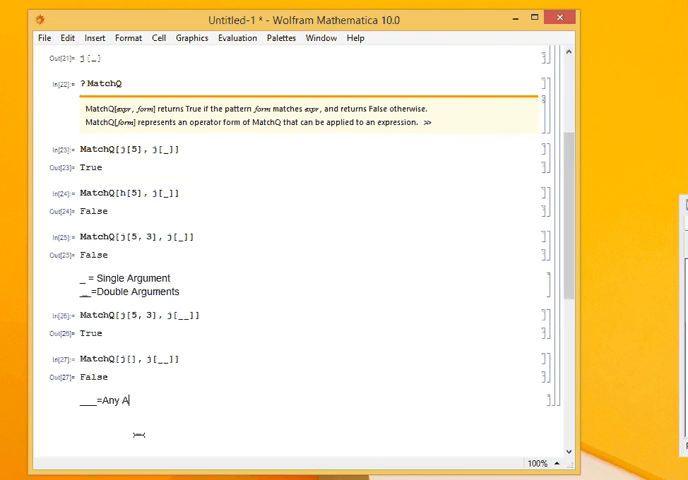
Note ___ matches any number of arguments including null; MatchQ[j[], j[___]] returns True
{"action": "type", "text": "nu"}
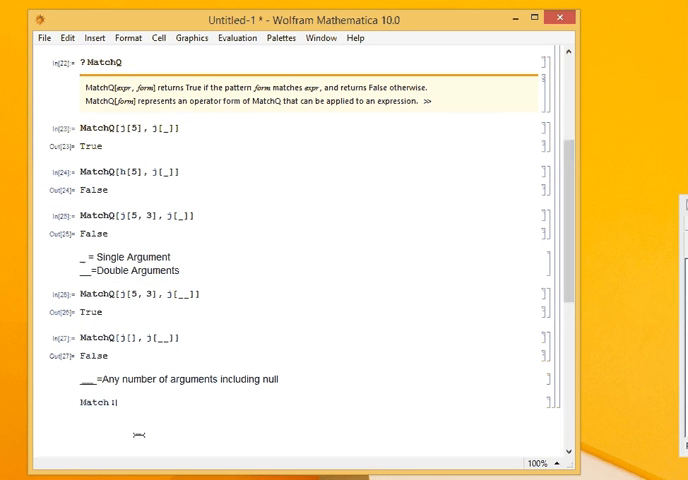
{"action": "type", "text": "MatchQ[j[], j[___"}
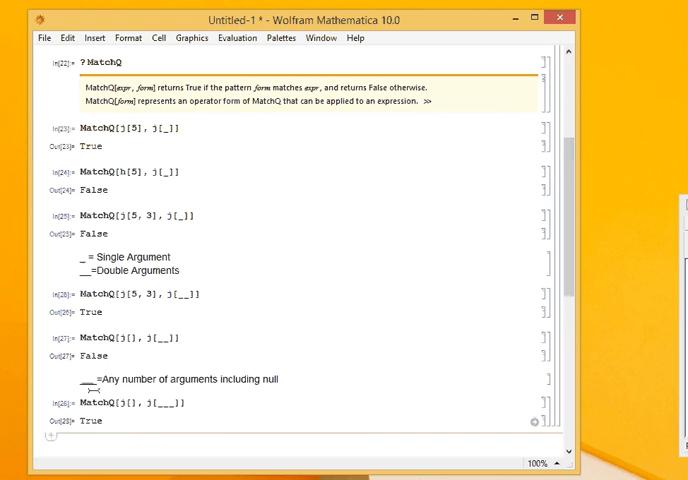
{"action": "double_click", "coordinate": [94, 404]}
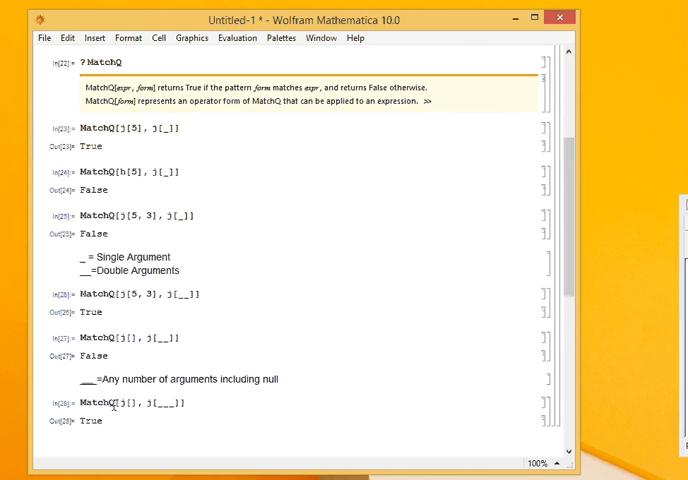
{"action": "double_click", "coordinate": [96, 404]}
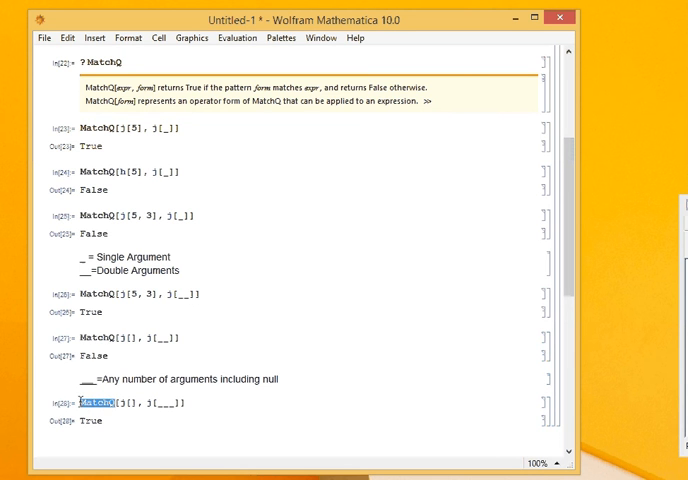
{"action": "scroll", "scroll_direction": "up", "scroll_amount": 3}
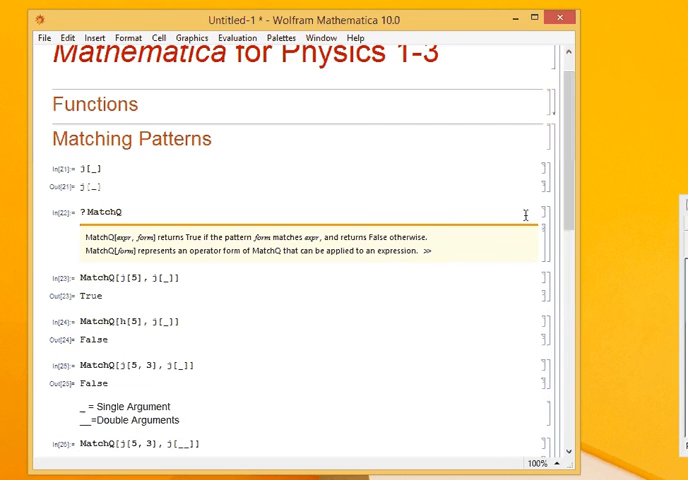